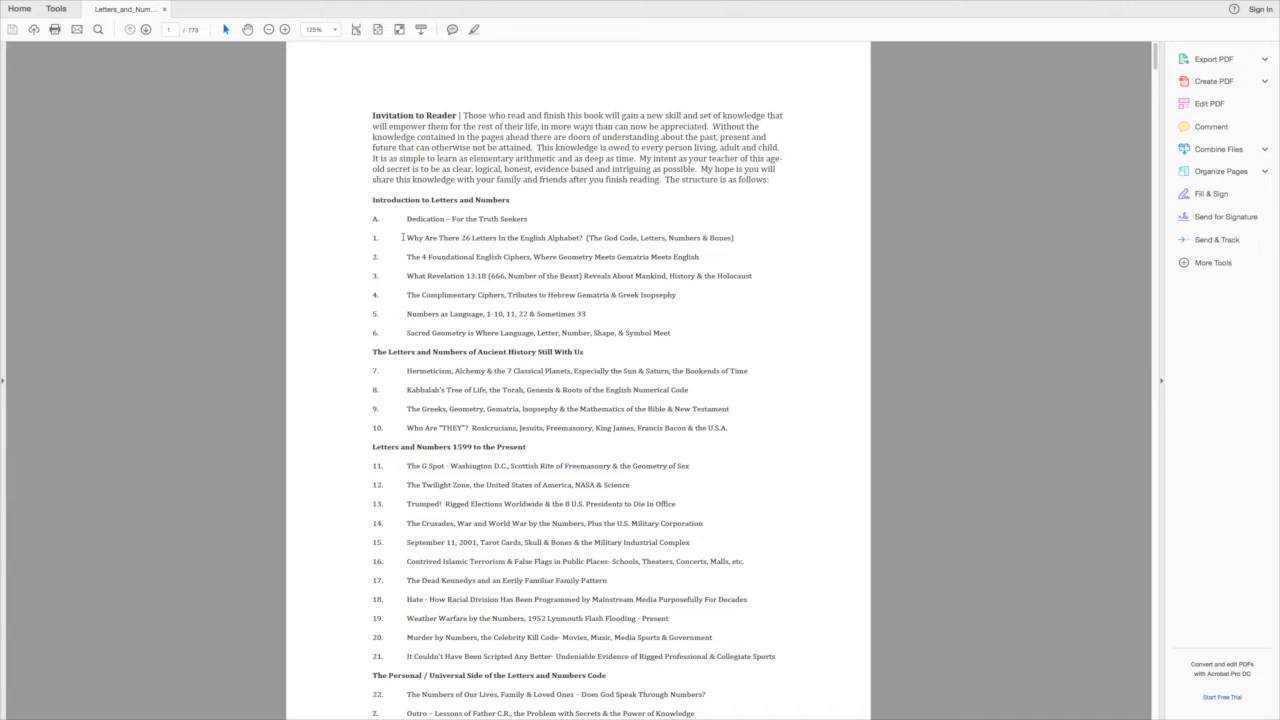
mouse_move(337, 154)
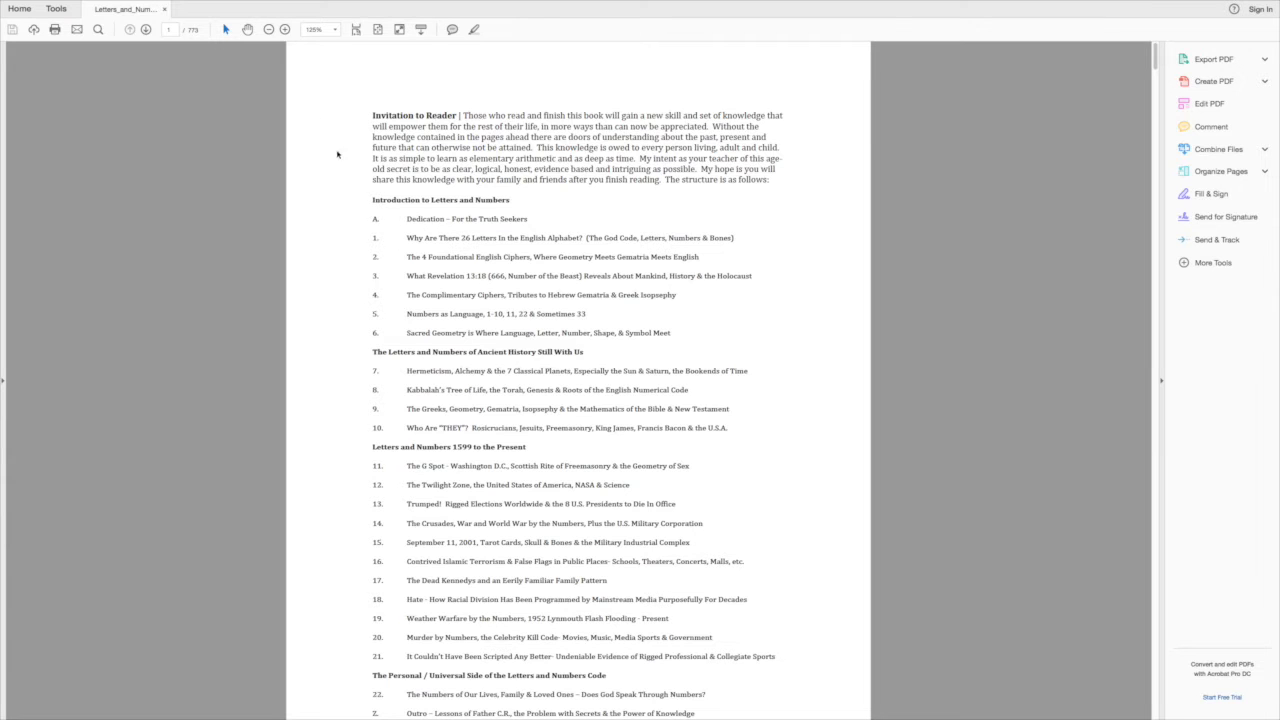
mouse_move(286, 70)
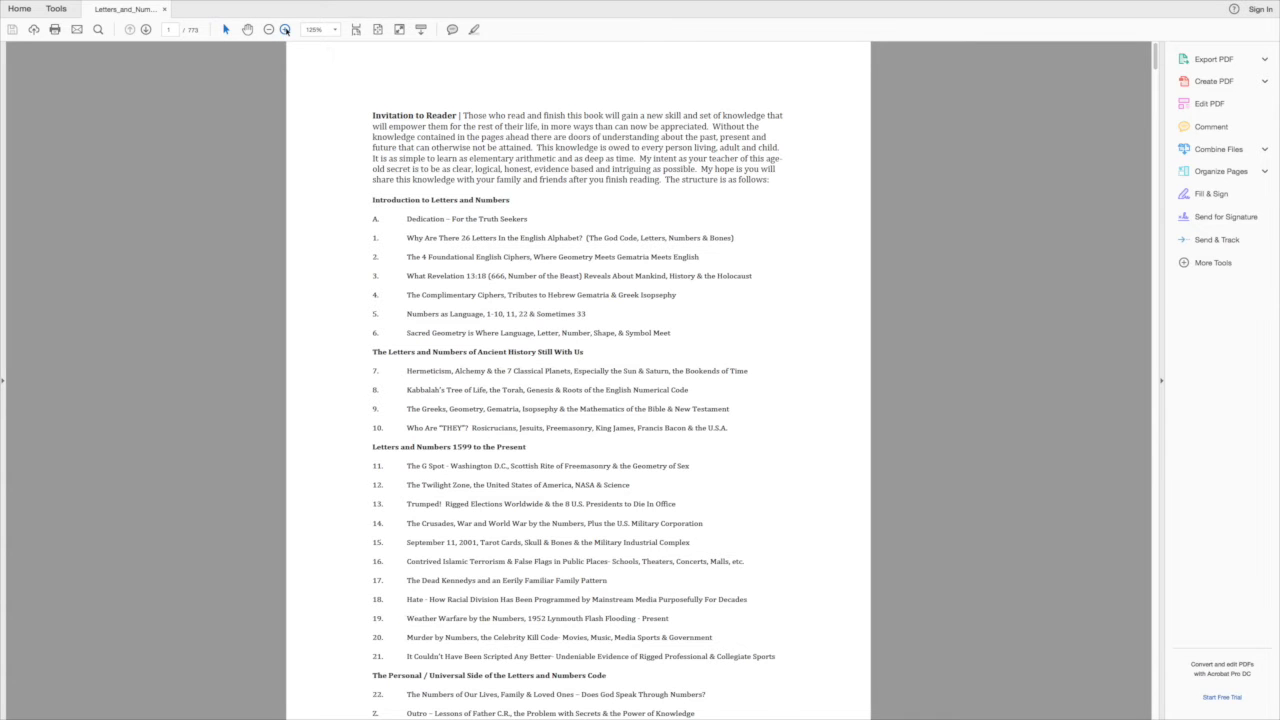
Zoom the invitation and table of contents page in from 125% to 200%
left_click(285, 29)
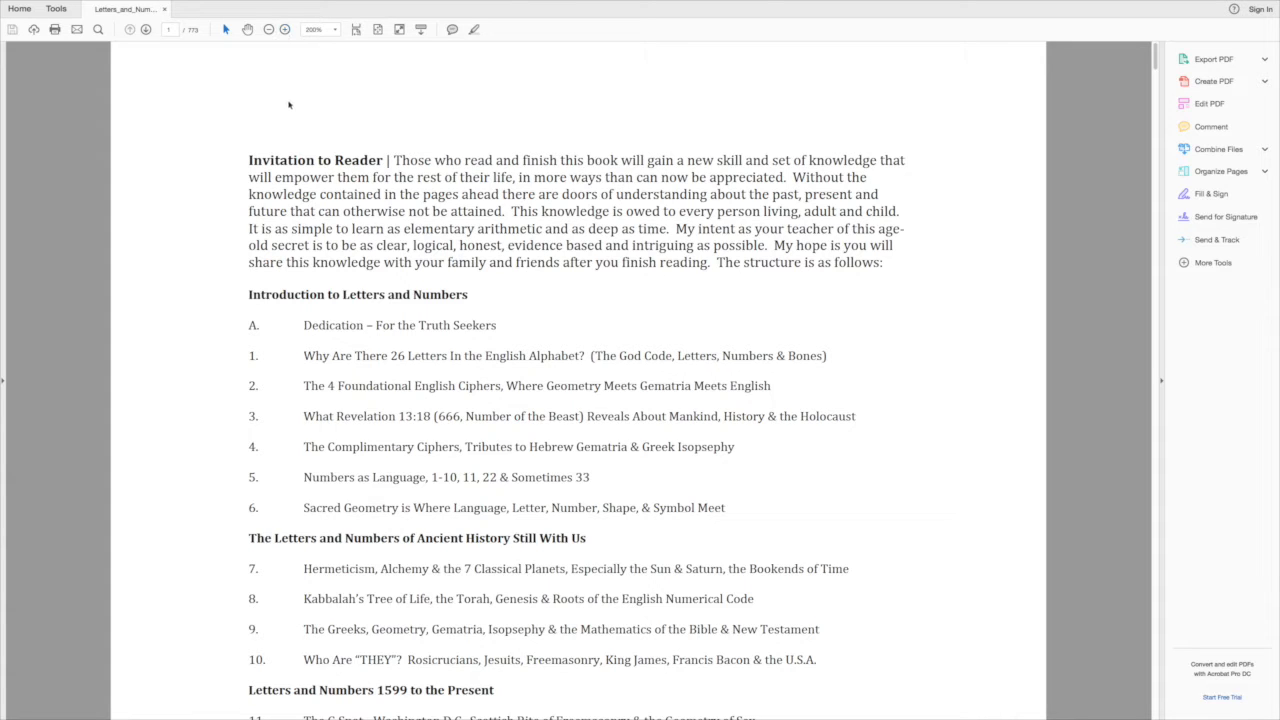
mouse_move(434, 174)
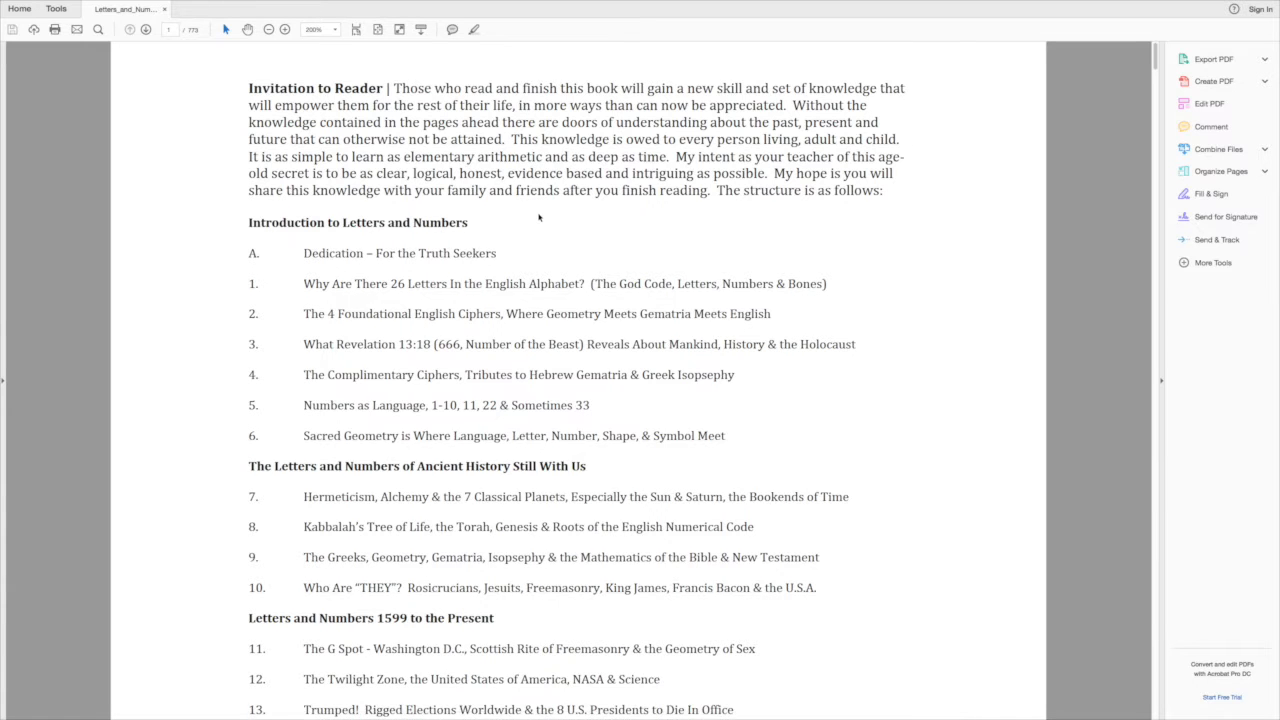
scroll("down", 3)
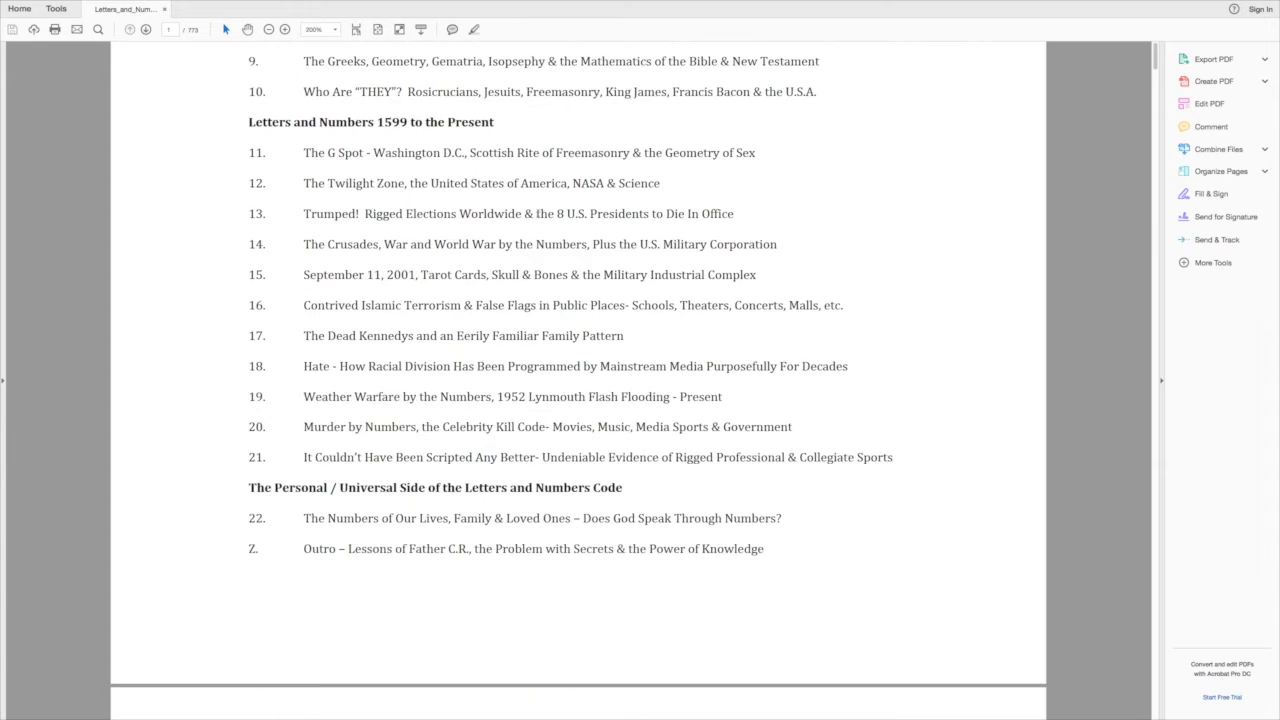
scroll("down", 3)
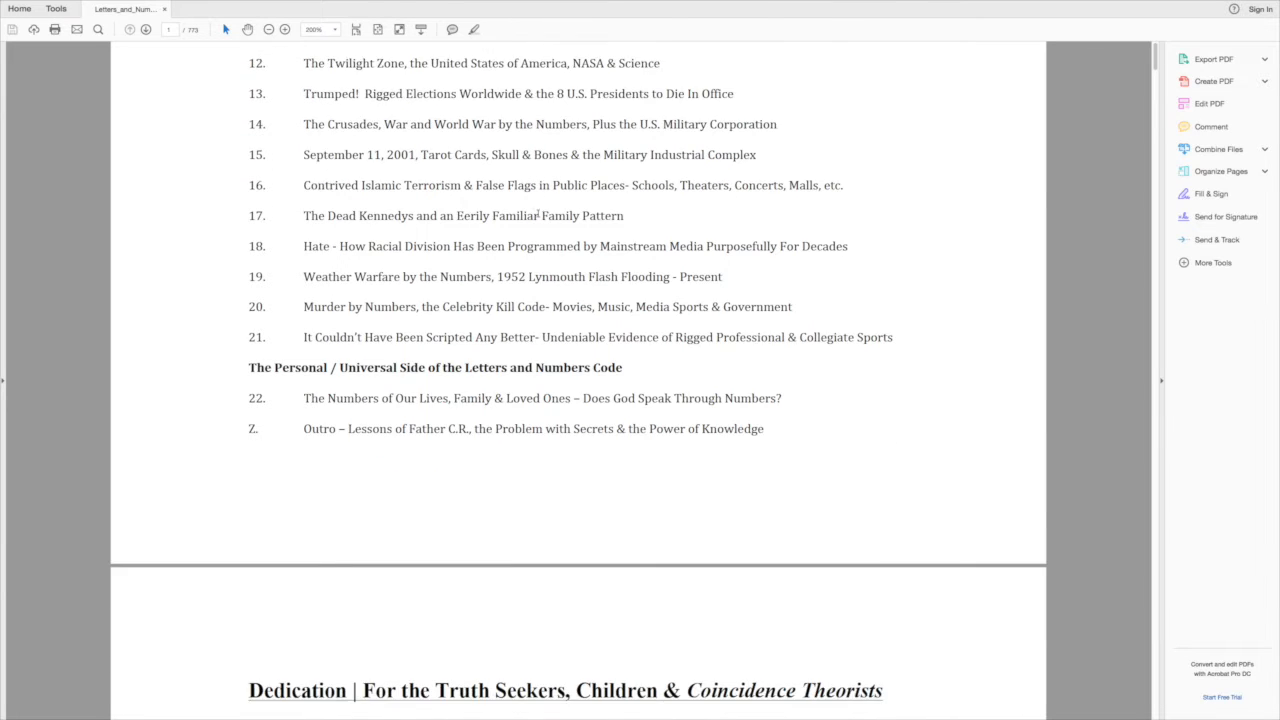
scroll("down", 3)
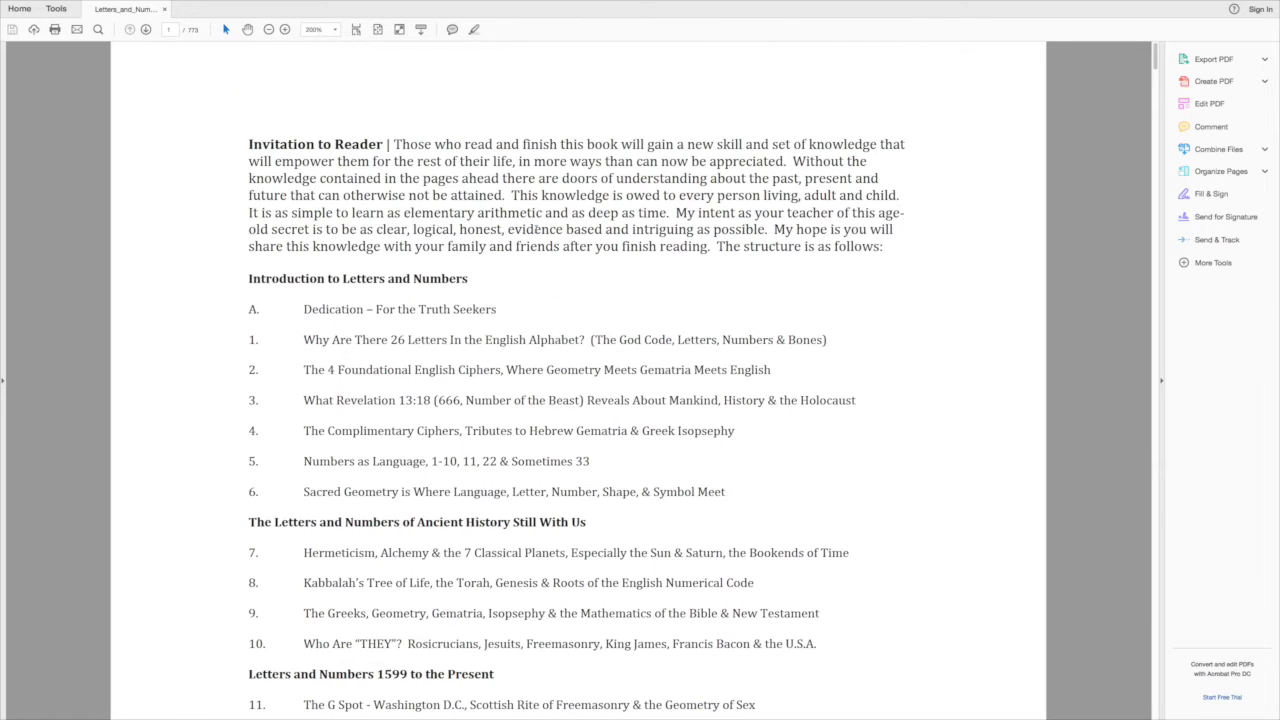
scroll("down", 3)
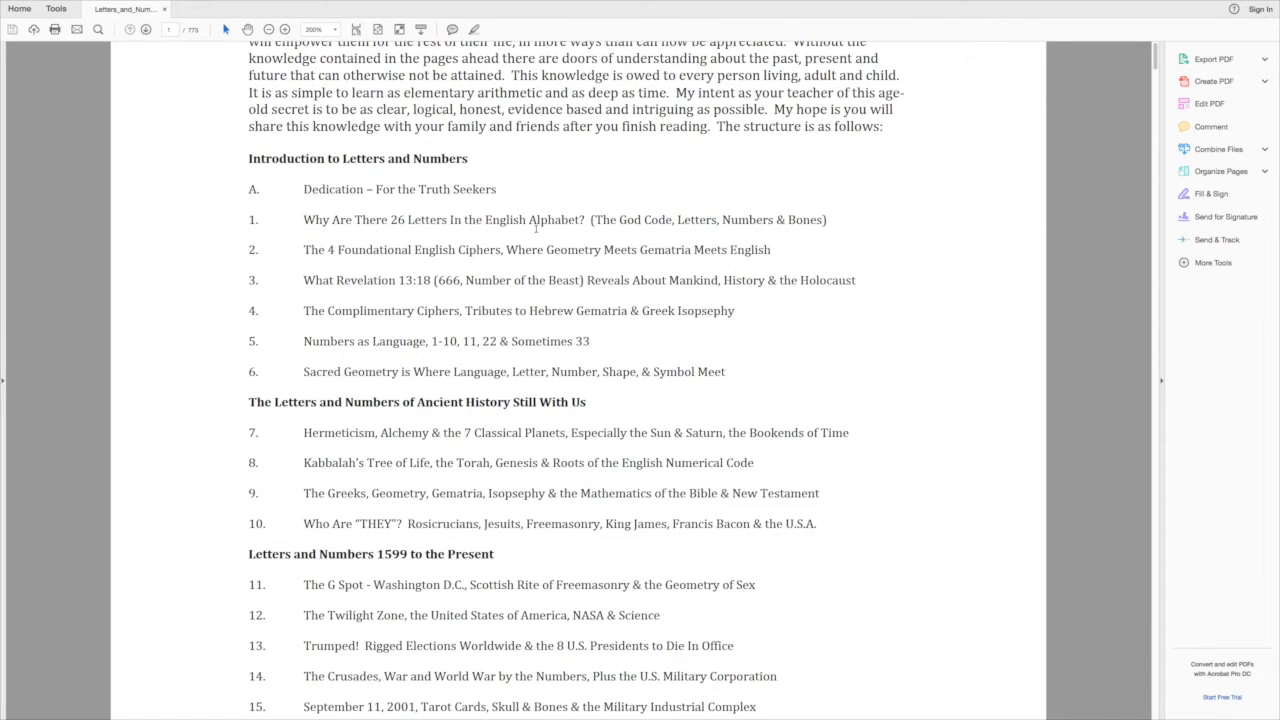
scroll("down", 3)
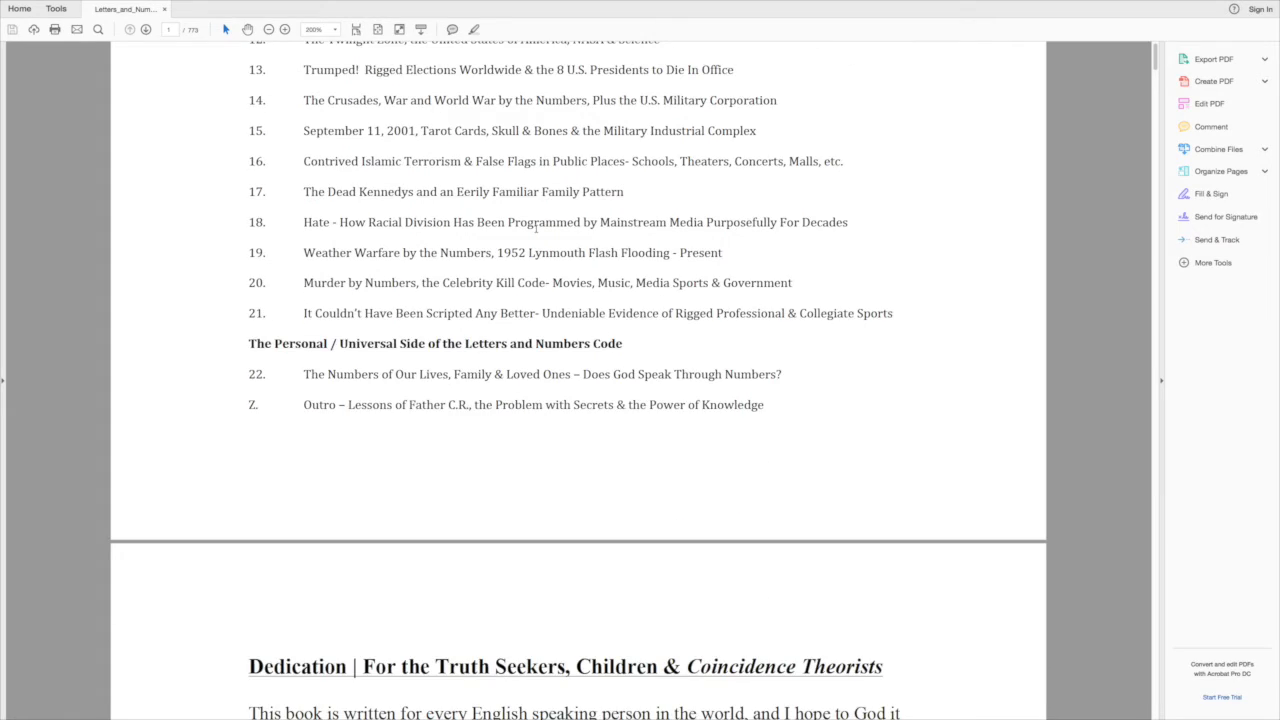
scroll("down", 3)
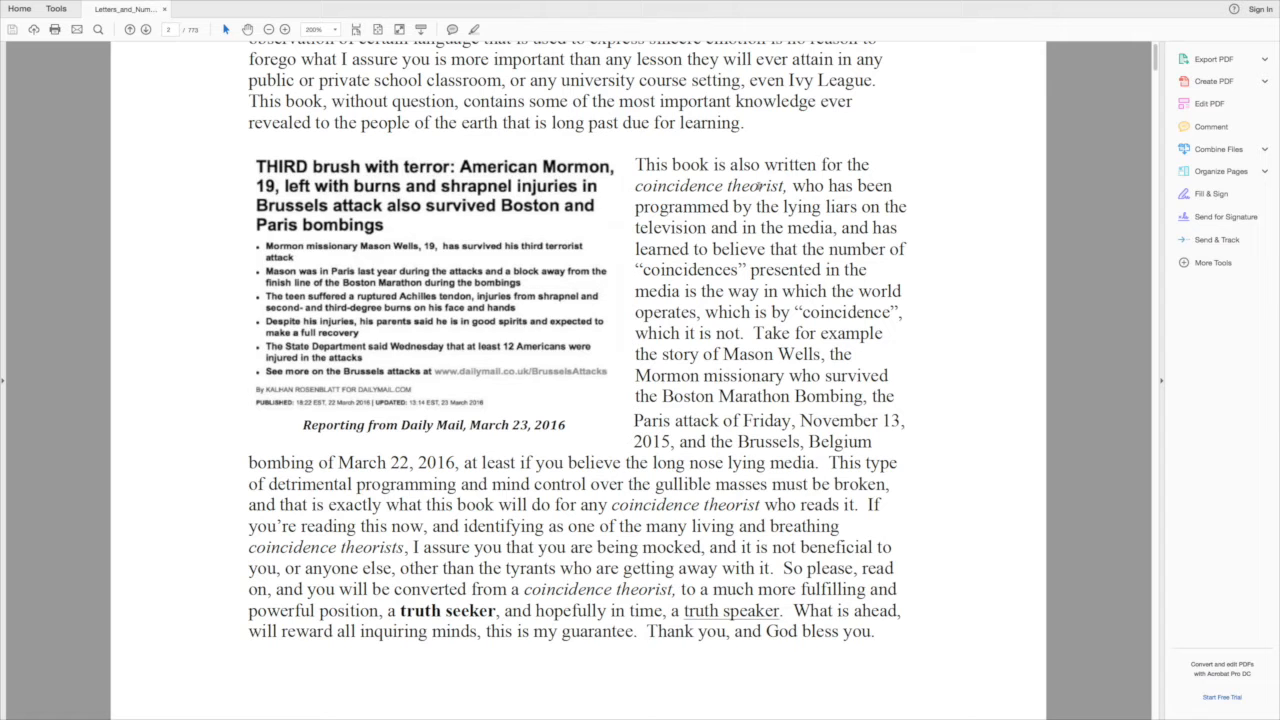
scroll("down", 3)
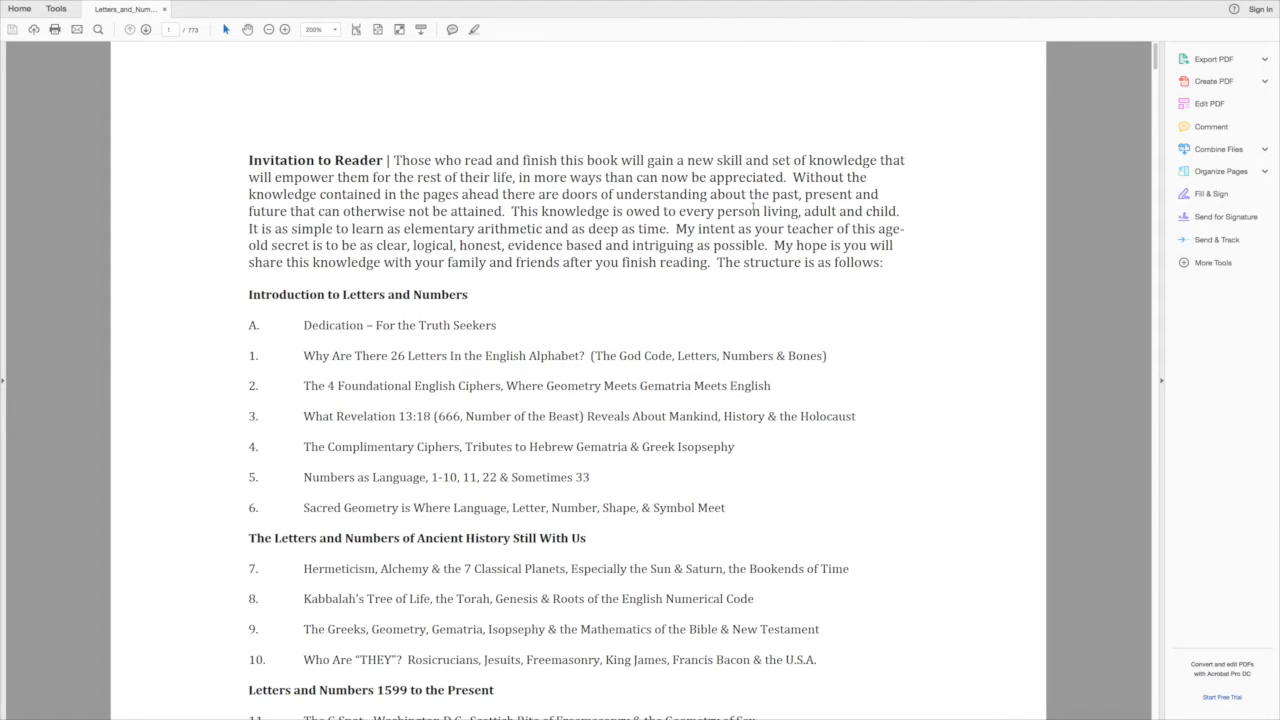
scroll("down", 3)
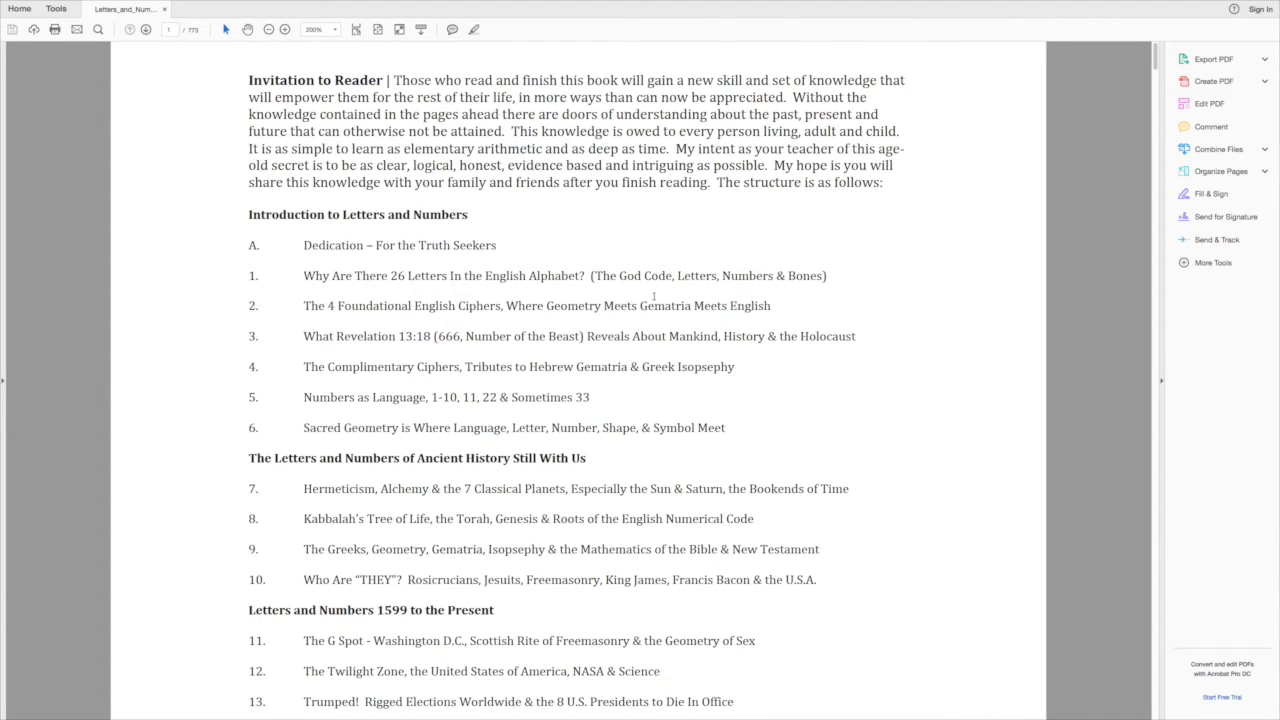
double_click(320, 518)
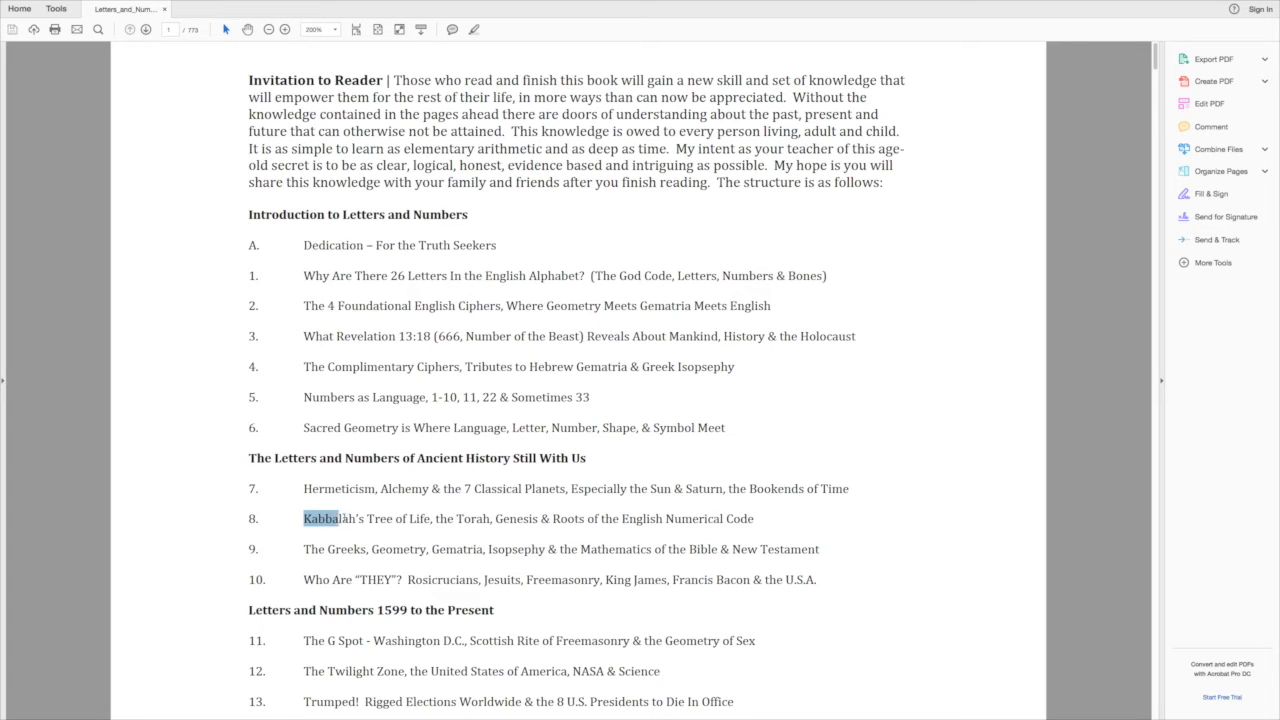
left_click_drag(303, 518, 620, 518)
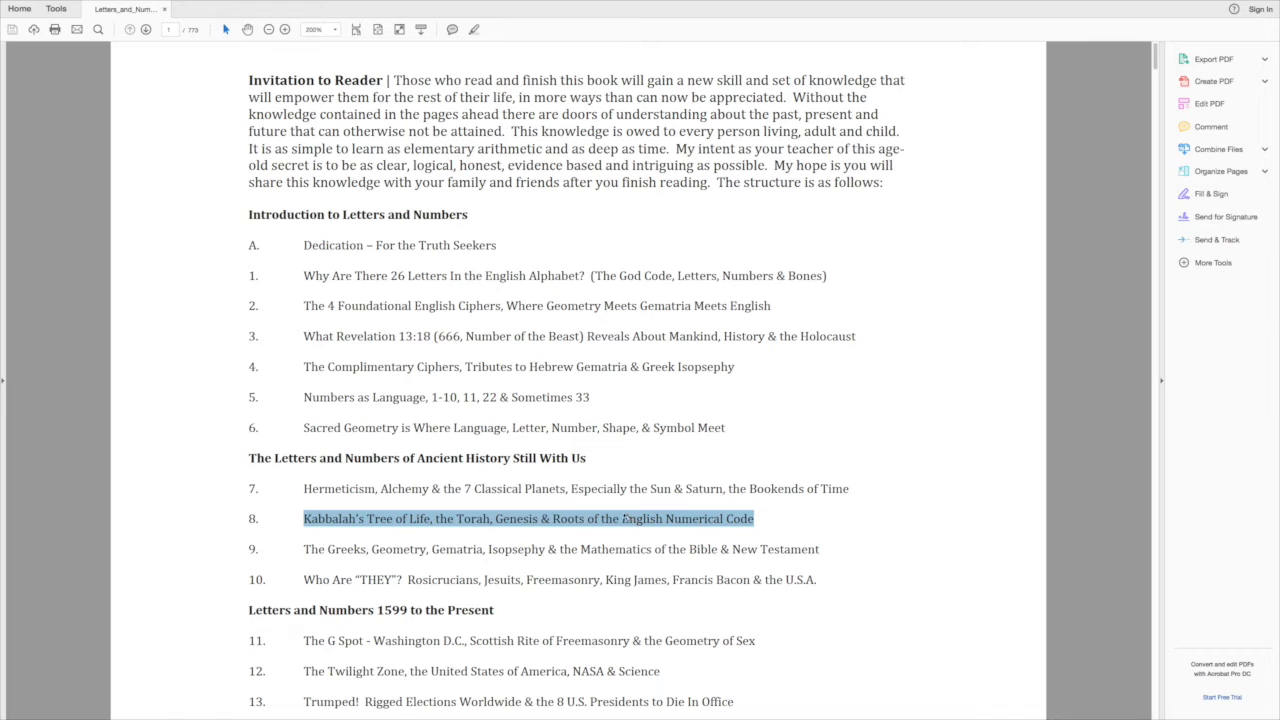
left_click(390, 557)
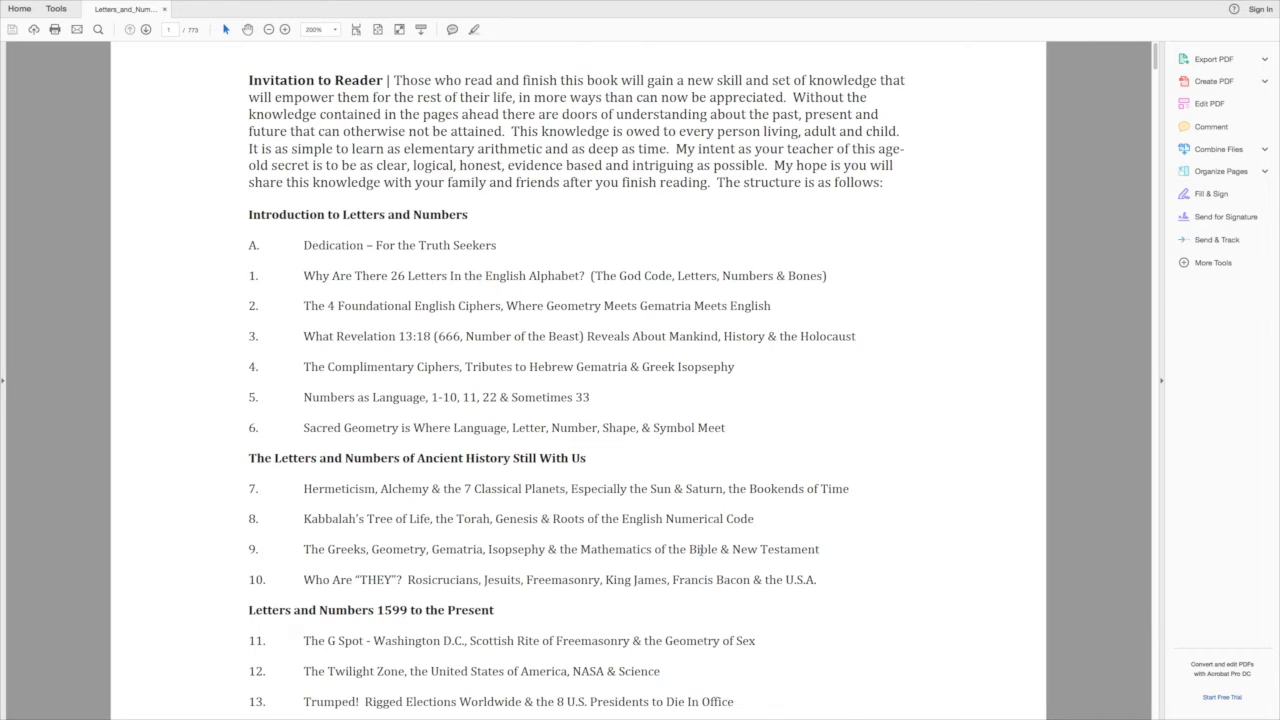
scroll("down", 3)
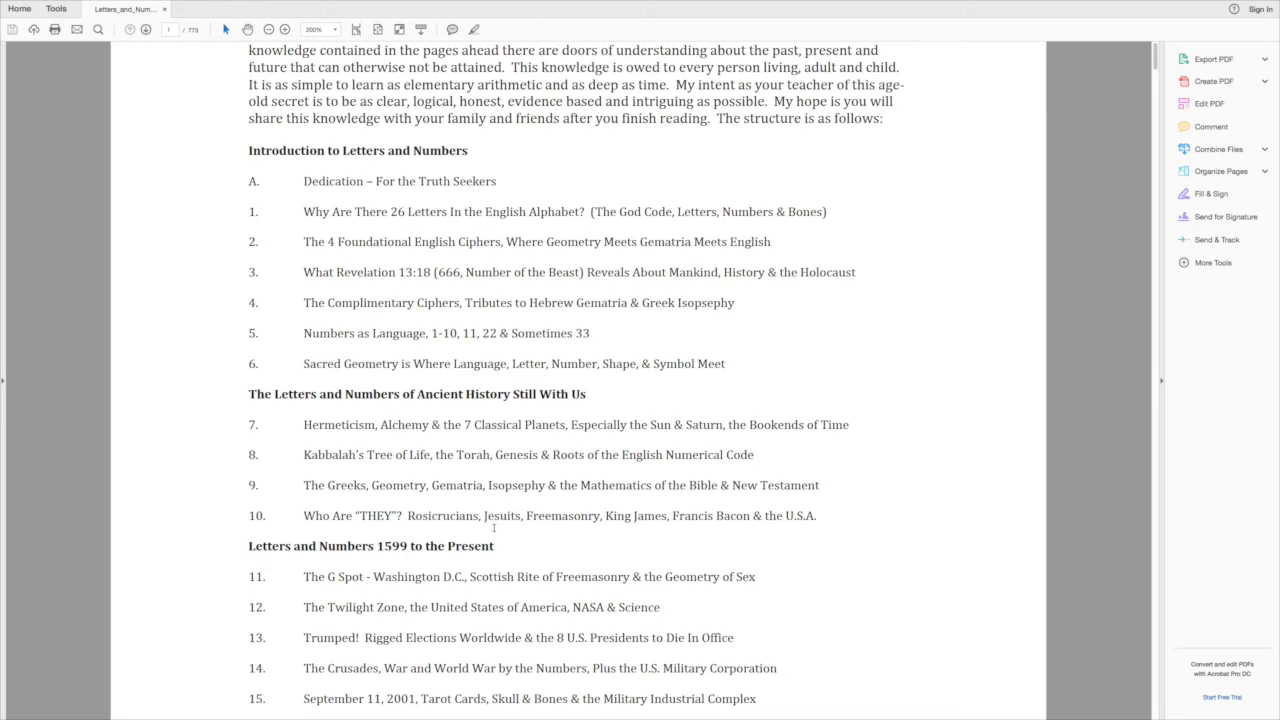
scroll("down", 3)
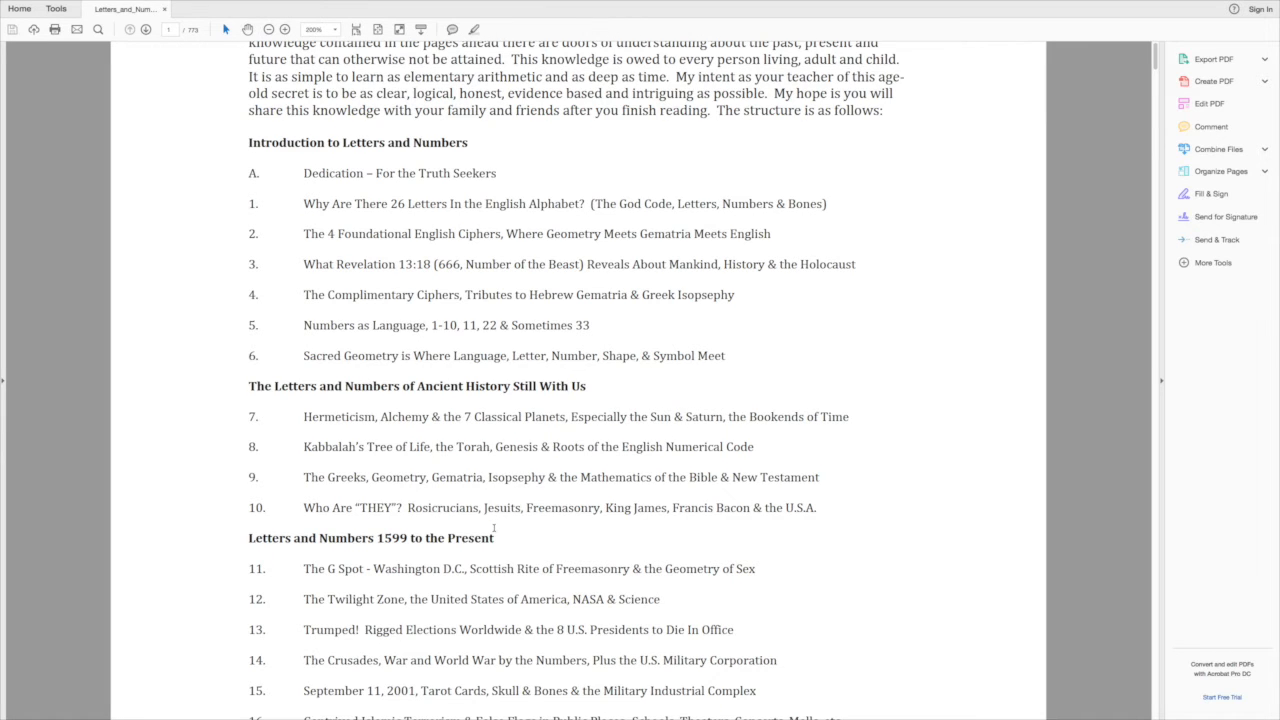
scroll("down", 3)
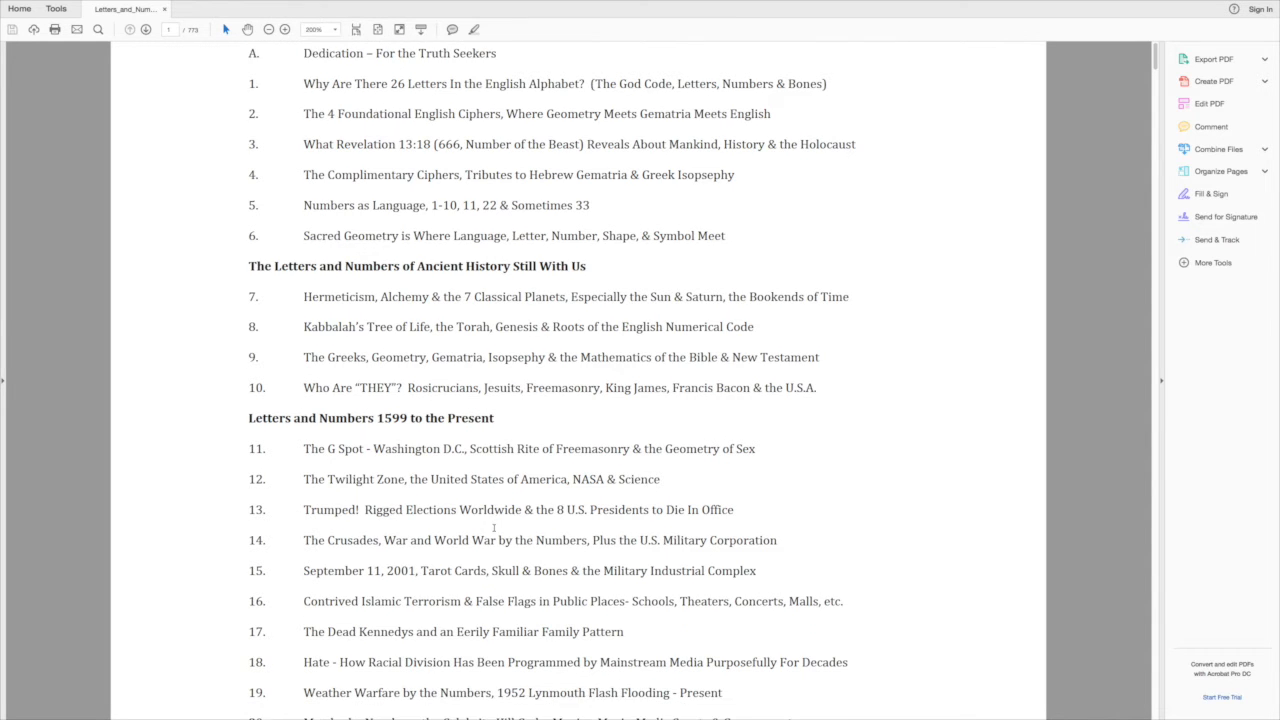
scroll("down", 3)
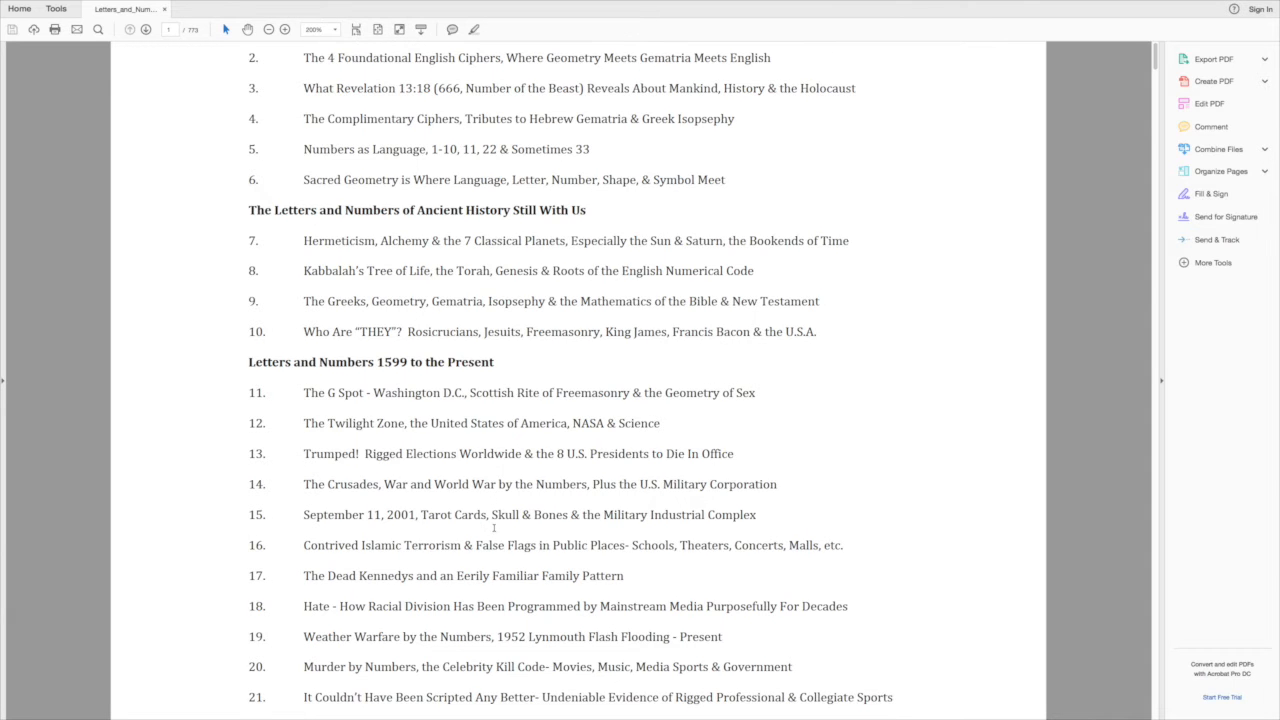
scroll("down", 3)
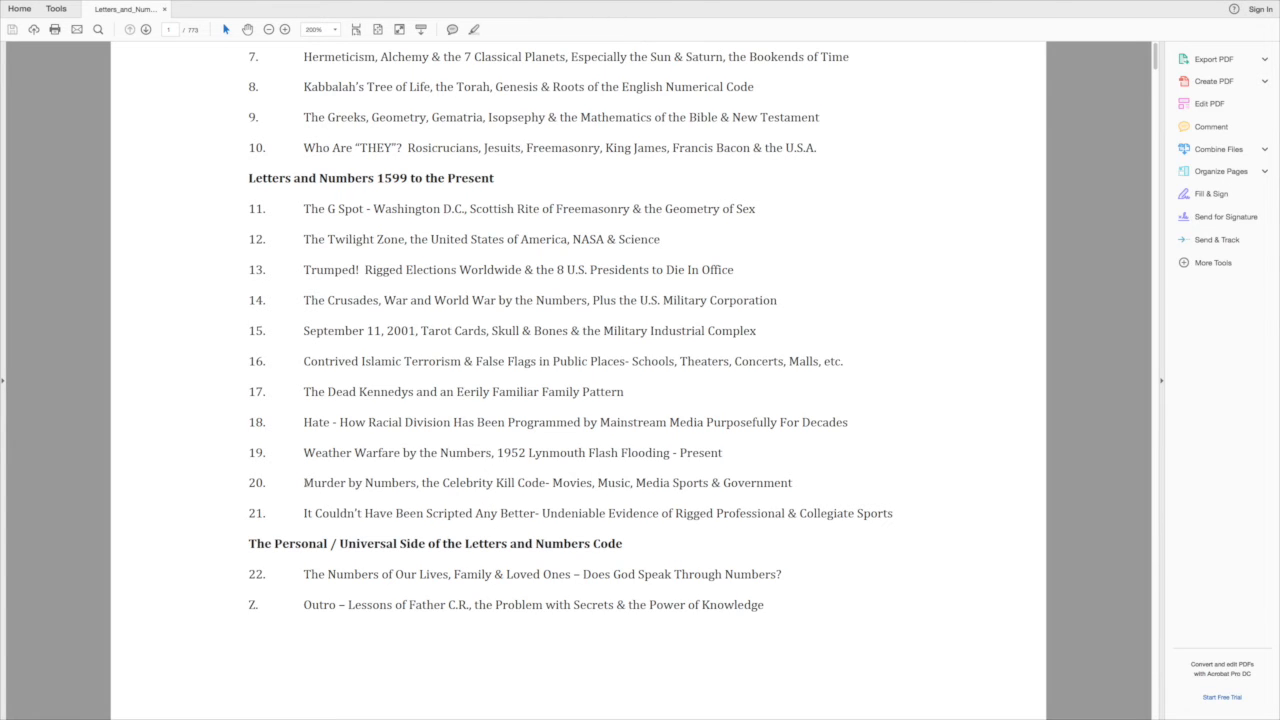
left_click_drag(303, 482, 791, 482)
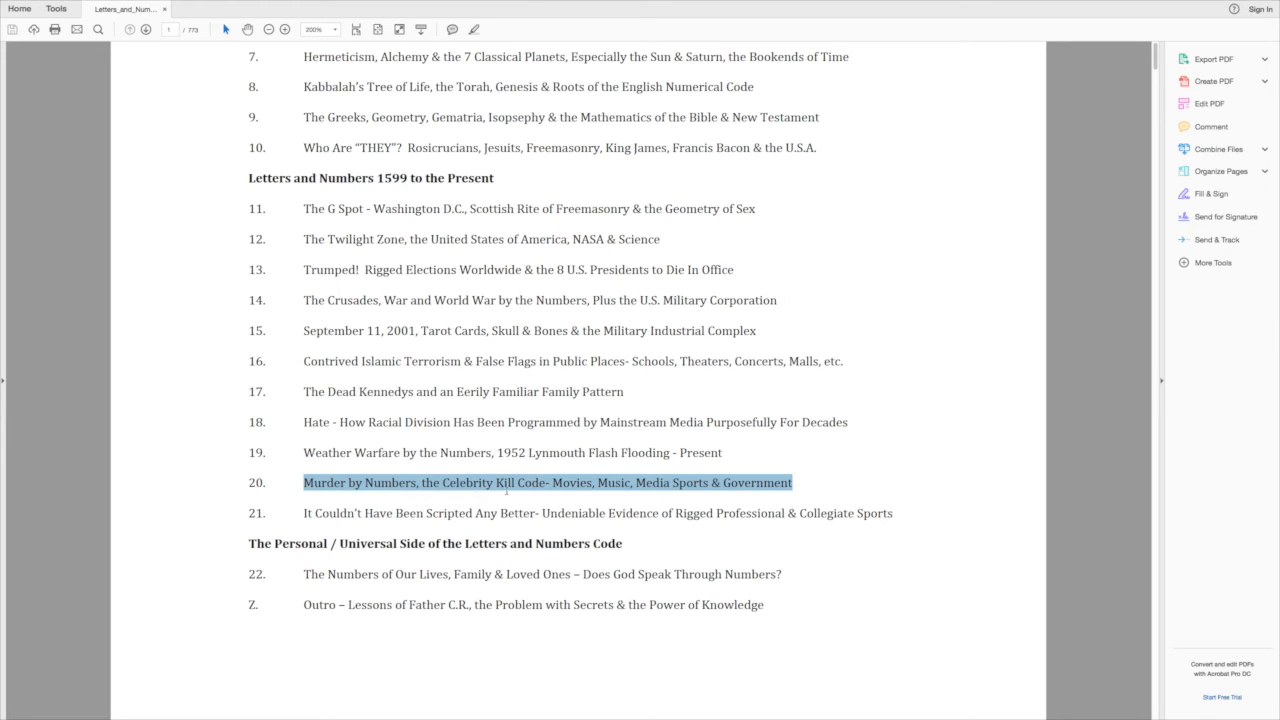
mouse_move(470, 488)
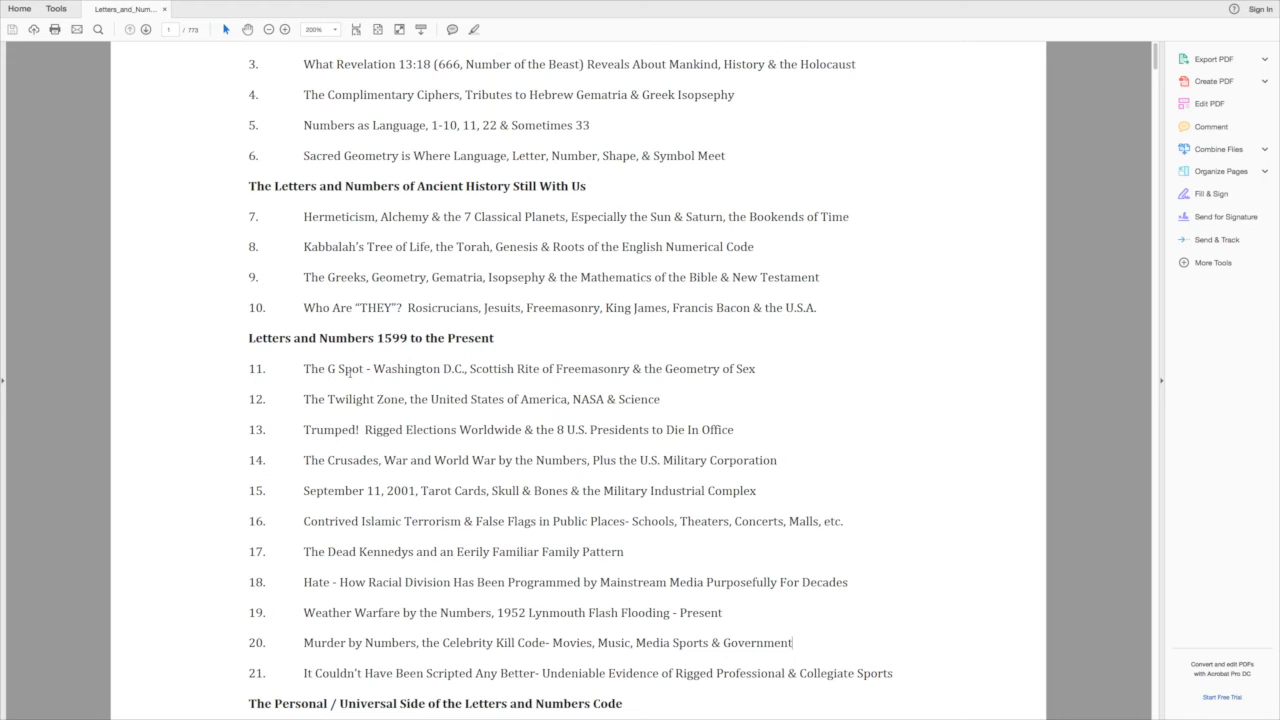
mouse_move(341, 399)
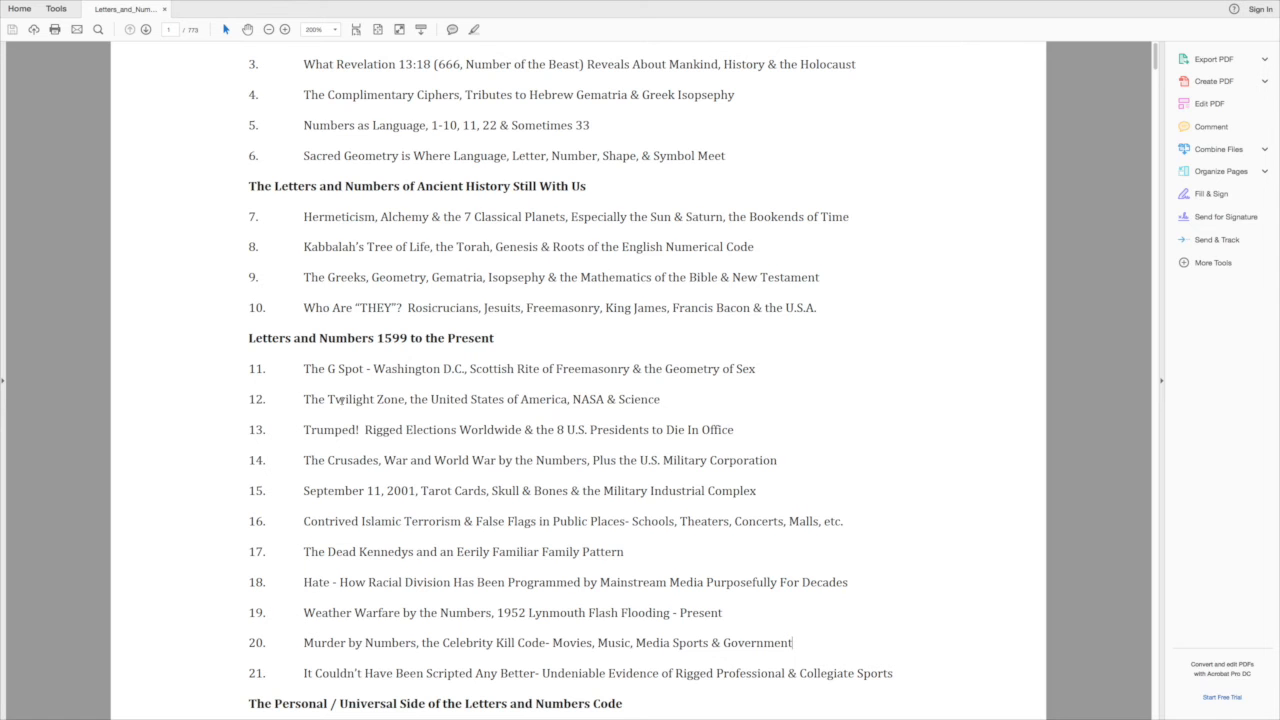
scroll("down", 3)
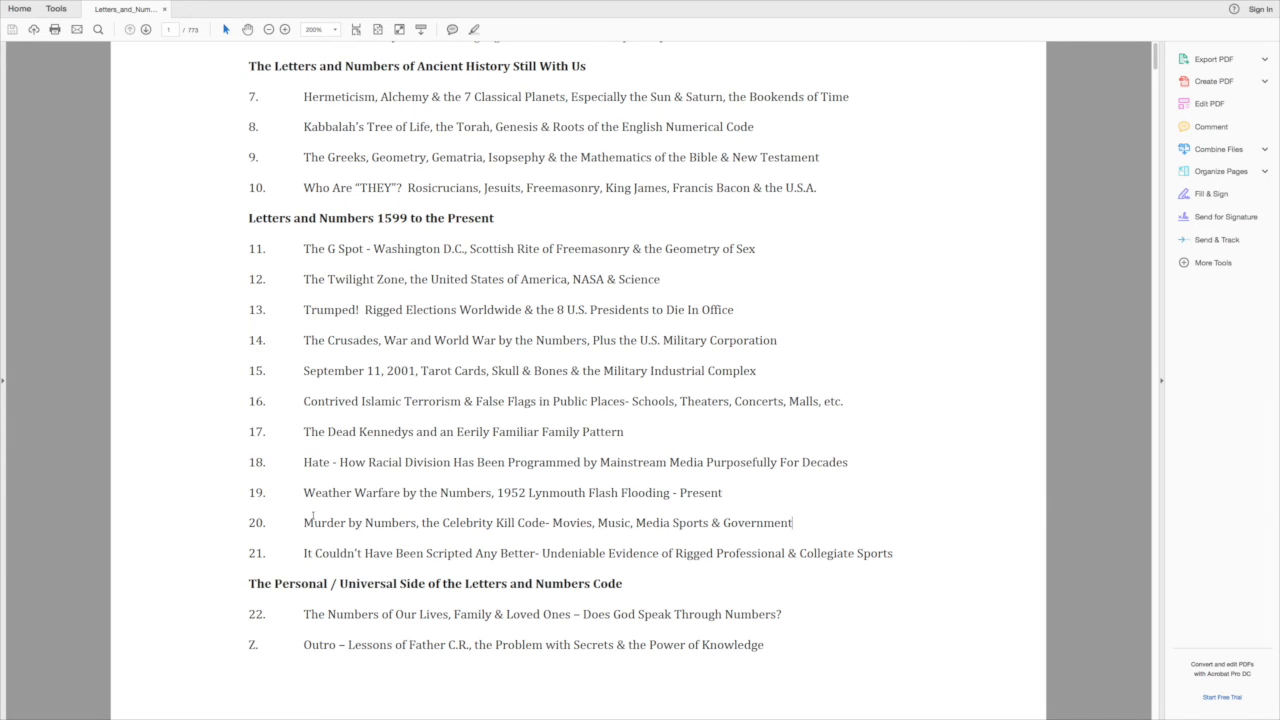